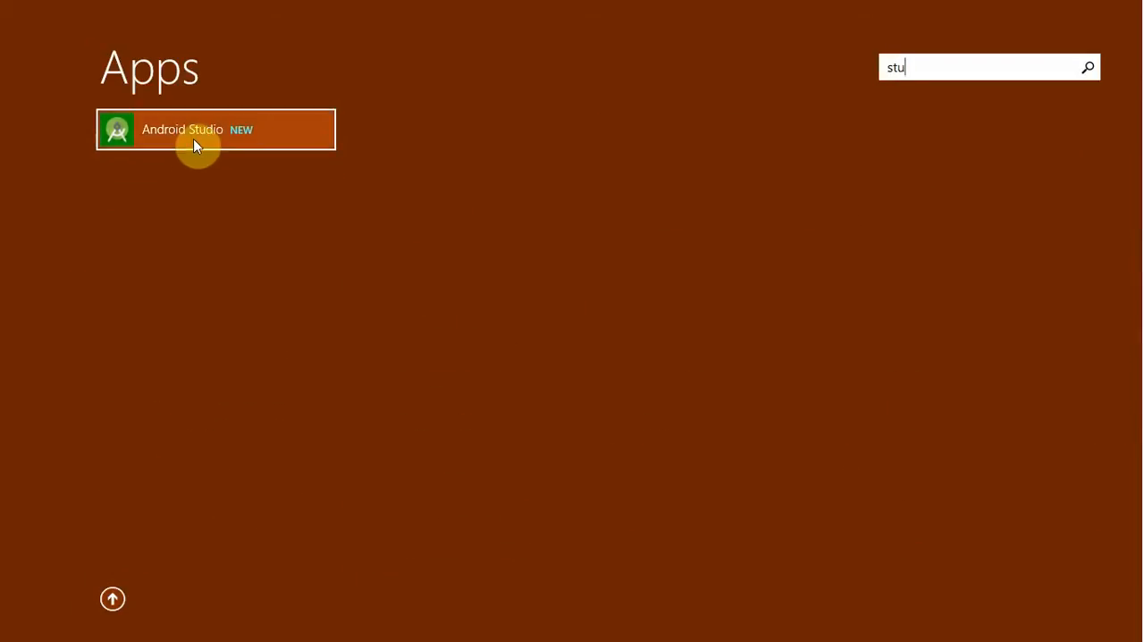
Launch Android Studio from Start search and dismiss the 'no JVM installation found' error
left_click(215, 129)
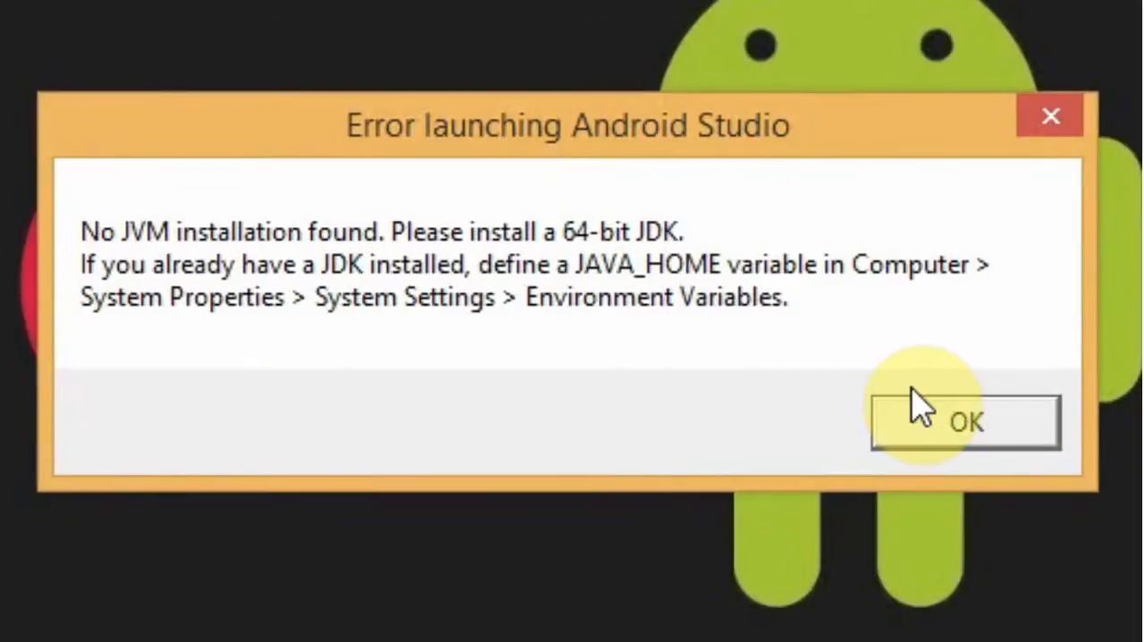
left_click(966, 422)
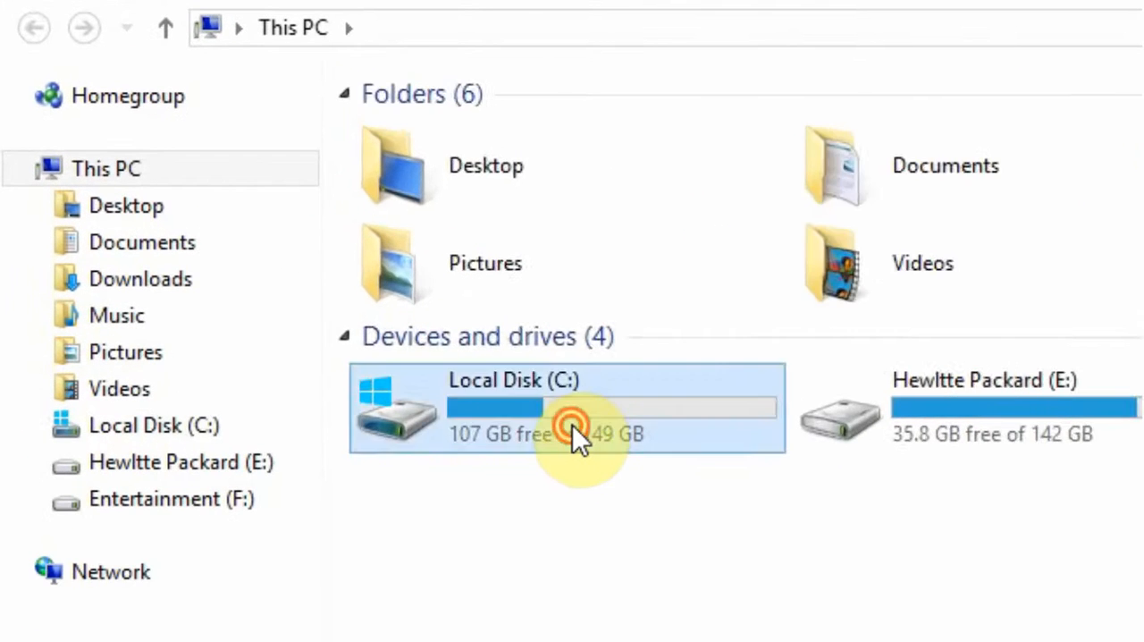
Browse to C:\Program Files\Java\jdk1.8.0 to confirm the installed JDK path
double_click(569, 408)
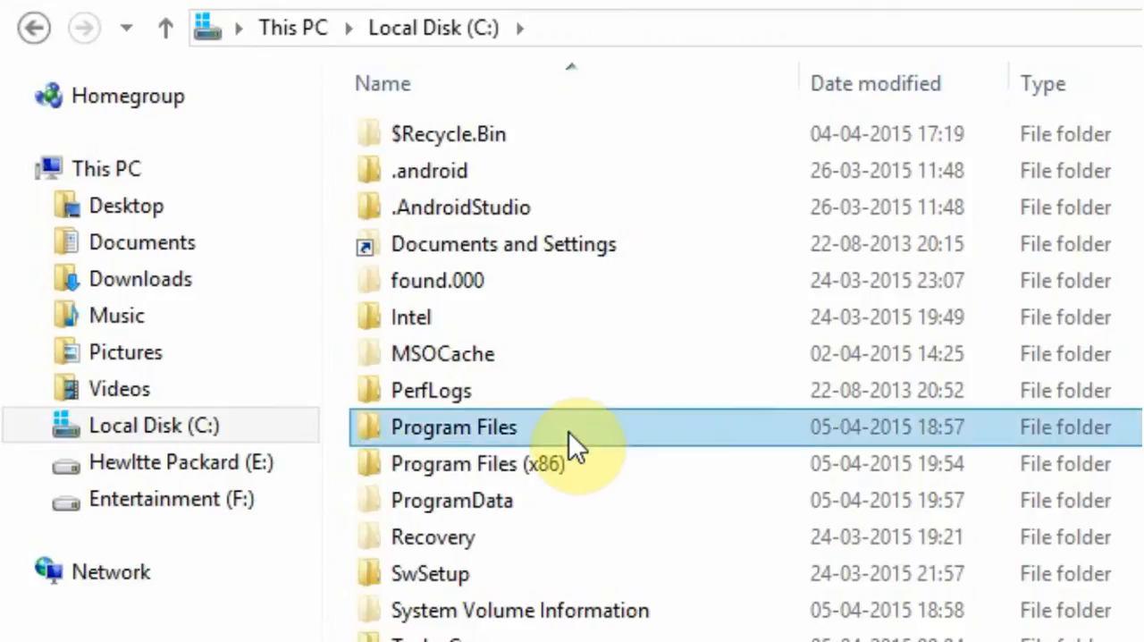
double_click(455, 425)
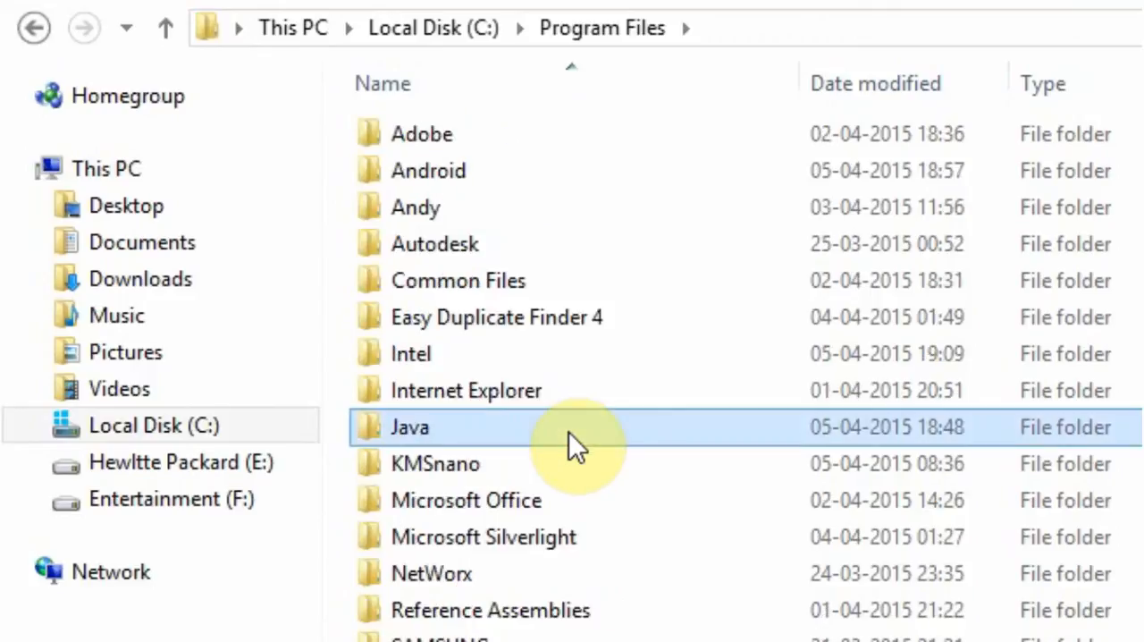
double_click(409, 426)
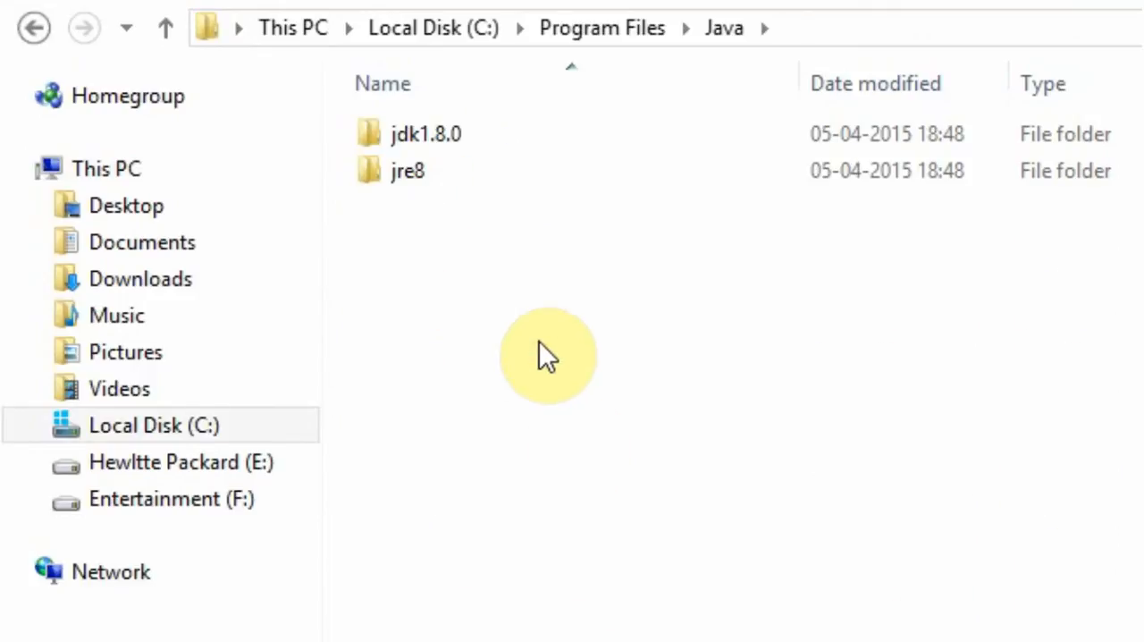
double_click(425, 132)
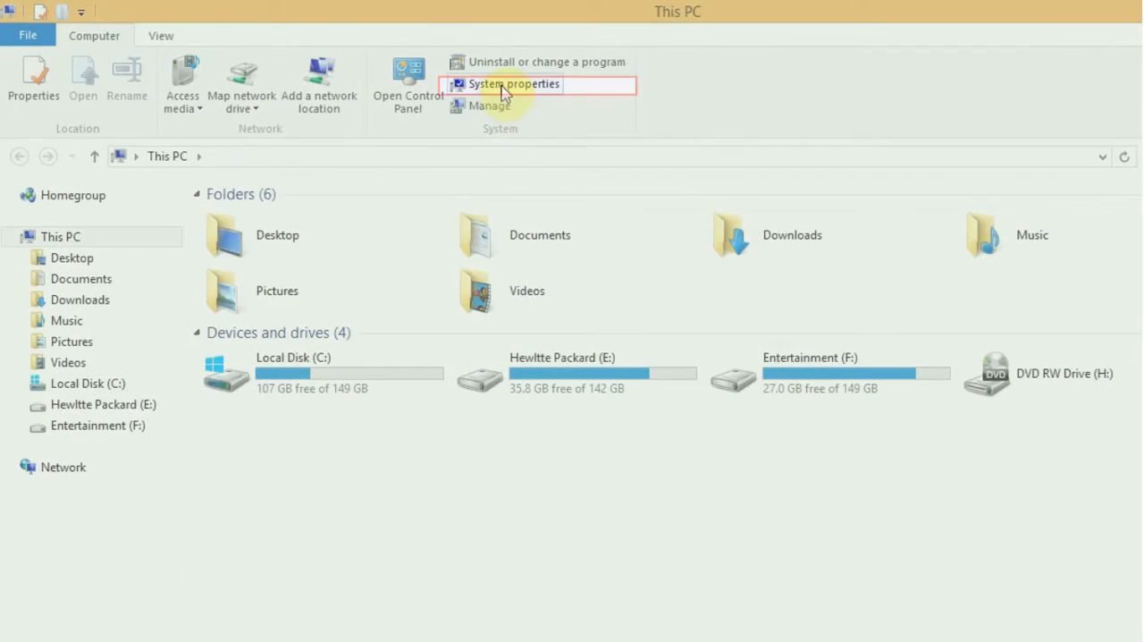
Reach System Properties' Advanced tab via This PC's System properties and Advanced system settings
left_click(513, 83)
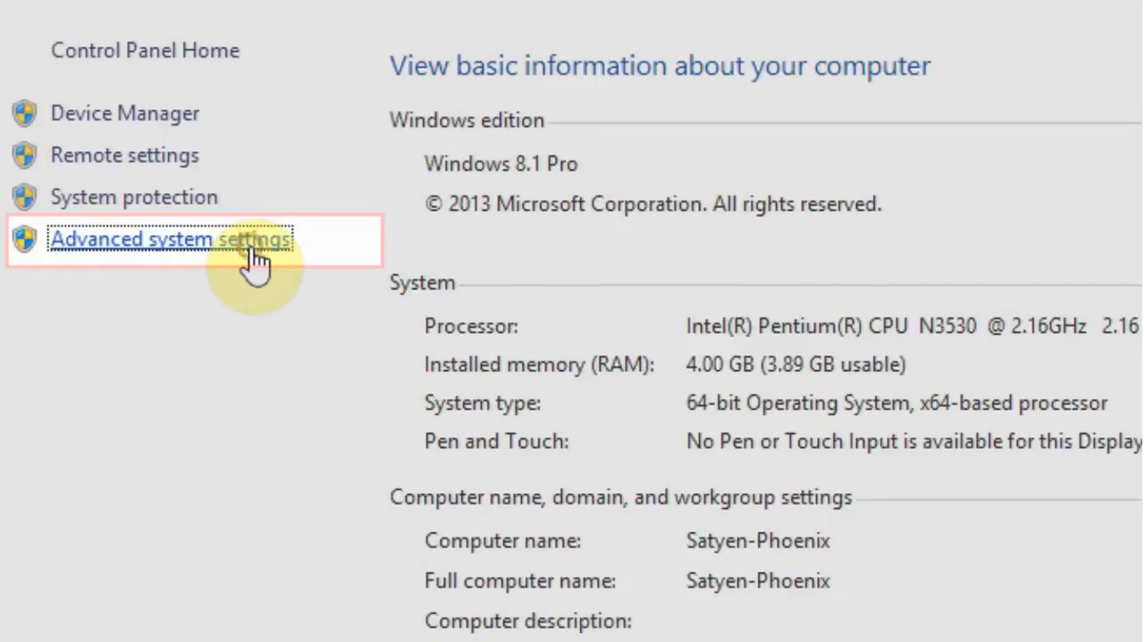
left_click(170, 239)
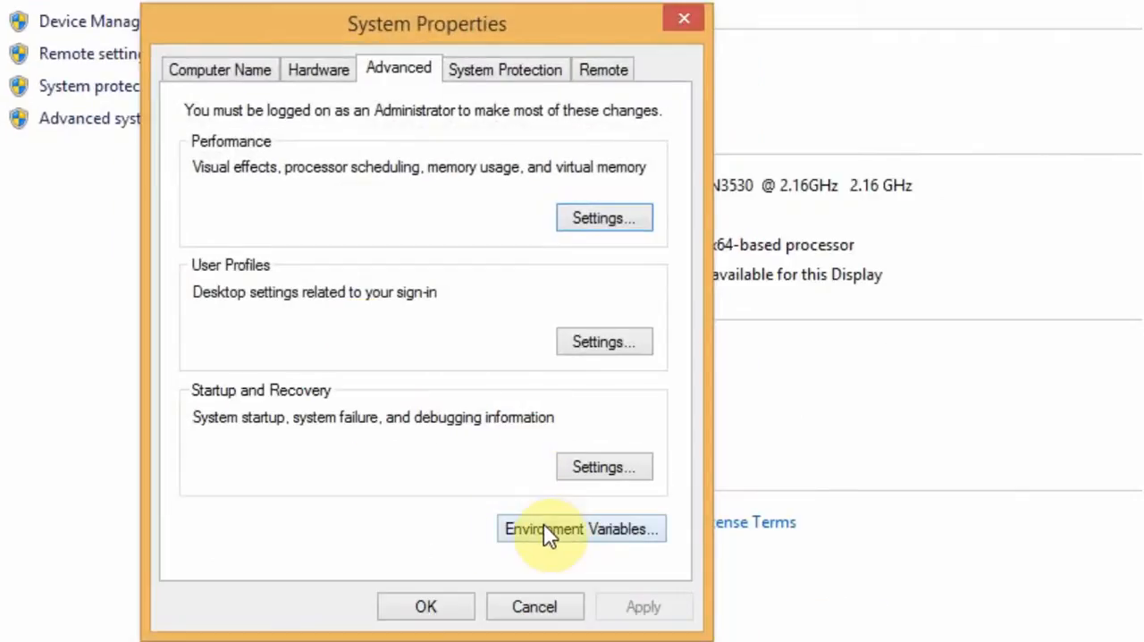
Add user variable JAVA_HOME with value C:\Program Files\Java\jdk1.8.0 in Environment Variables
left_click(581, 529)
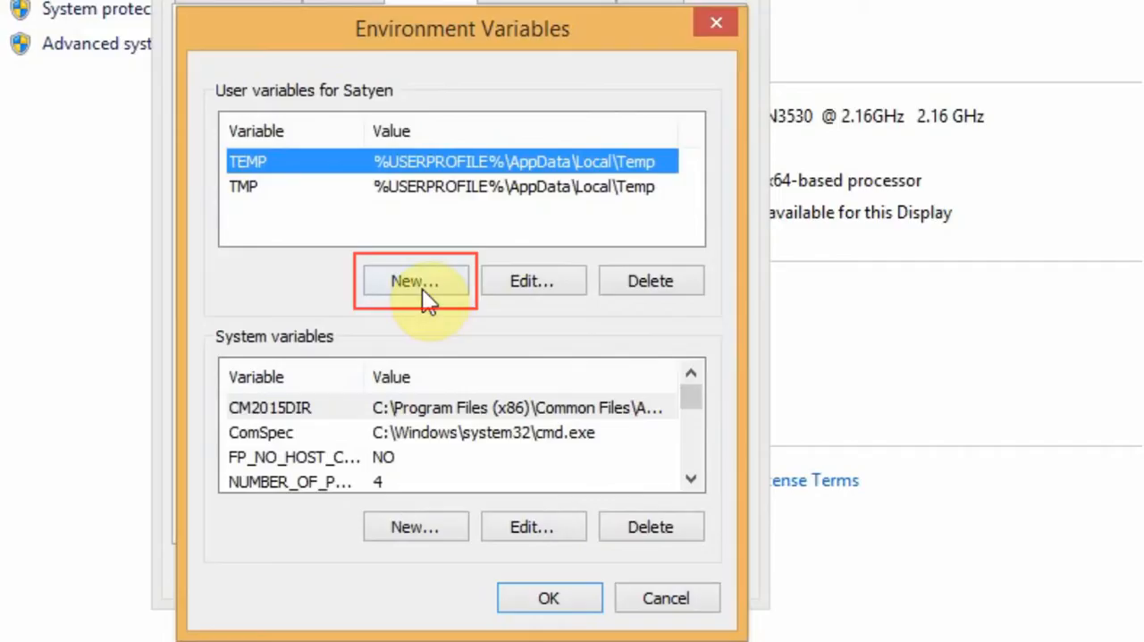
left_click(415, 281)
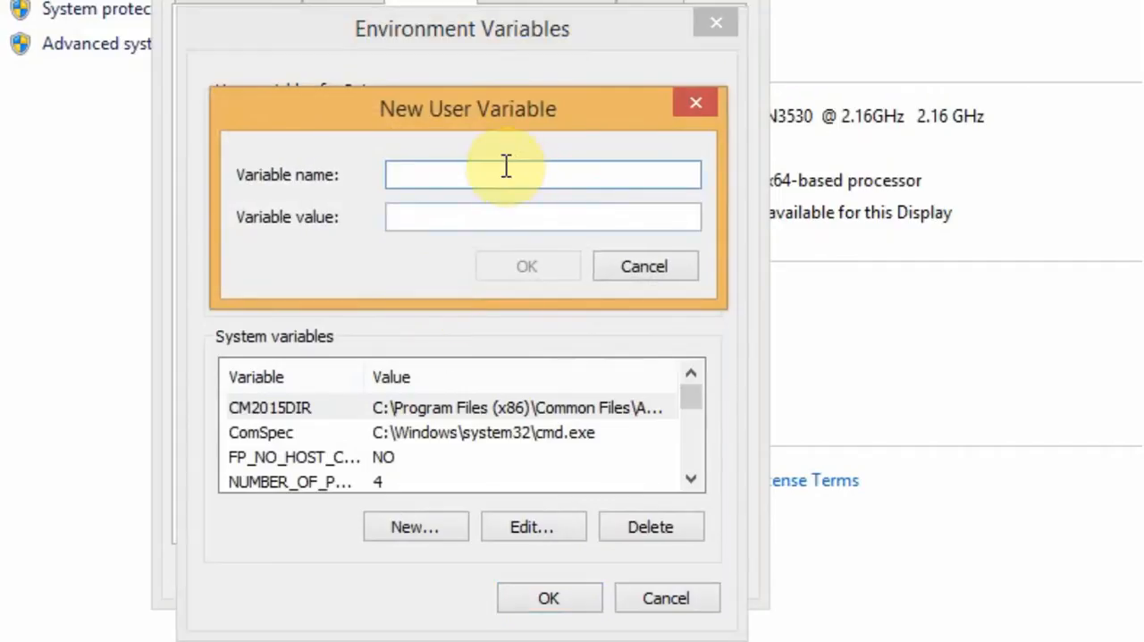
type("JAVA_HOME")
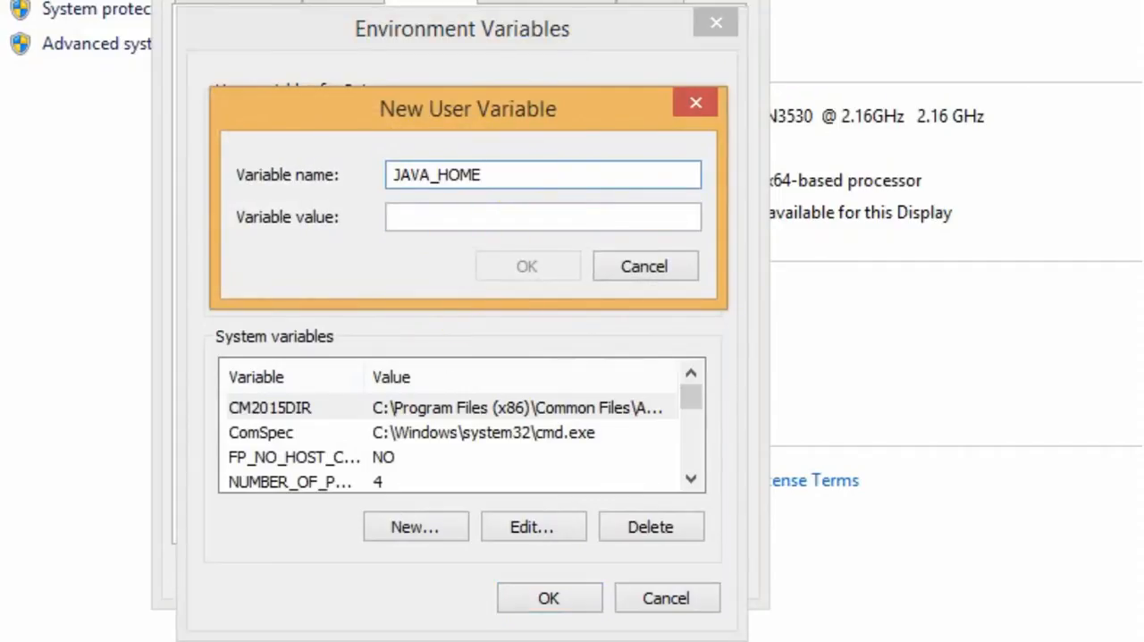
left_click(544, 217)
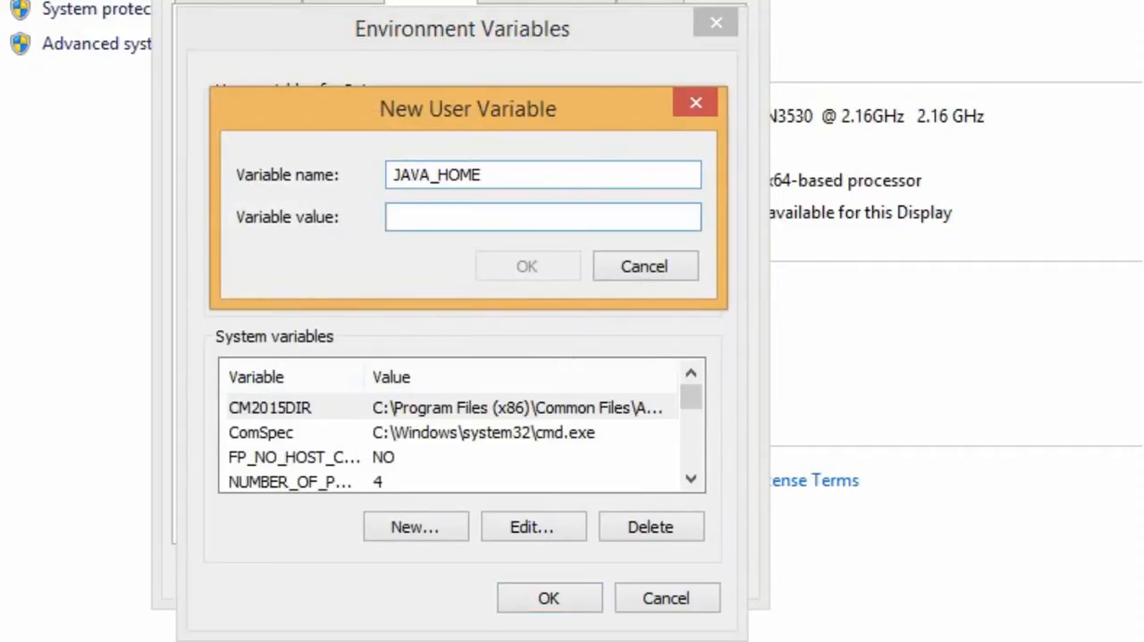
type("C:\\Program Files\\Java\\jdk1.8.0")
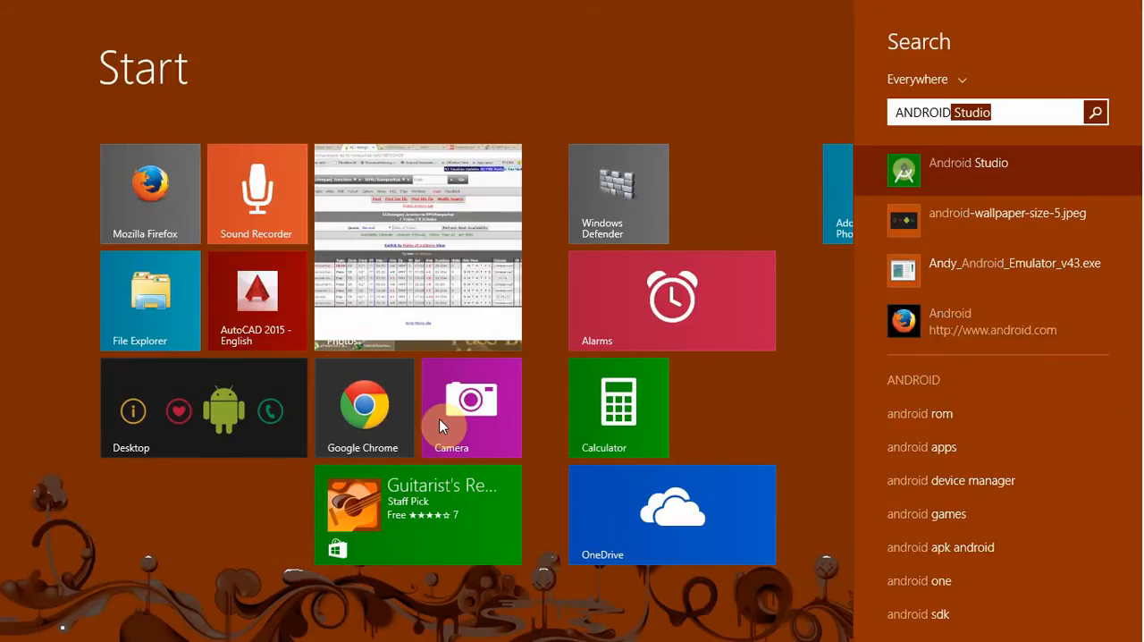
Relaunch Android Studio so it starts past the splash screen without the JVM error
left_click(969, 163)
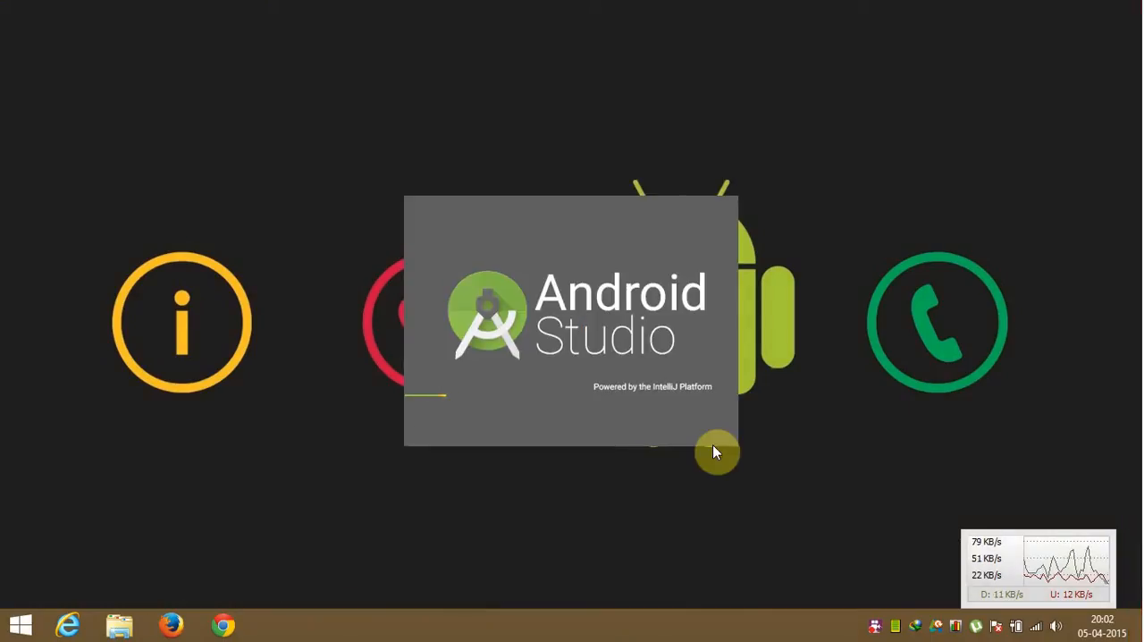